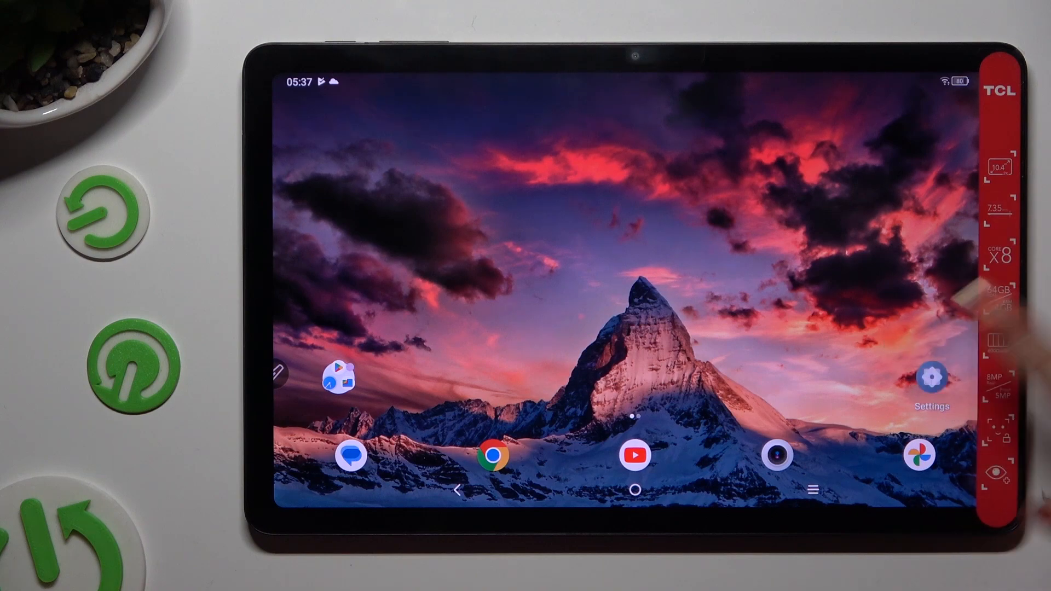
Step: Open the tablet's Settings app and go to the Bluetooth page
left_click(933, 379)
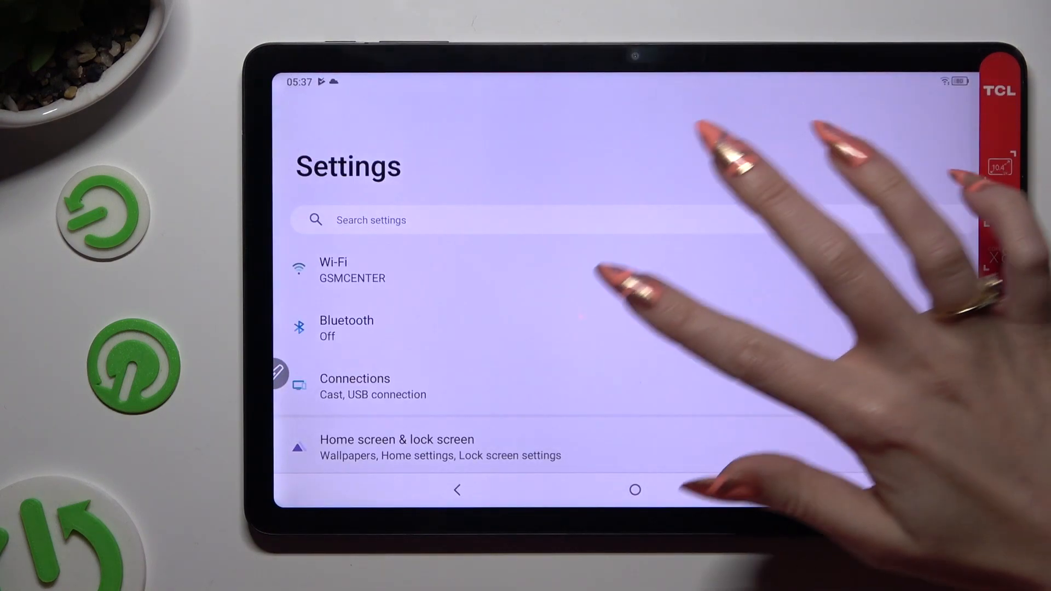
left_click(347, 328)
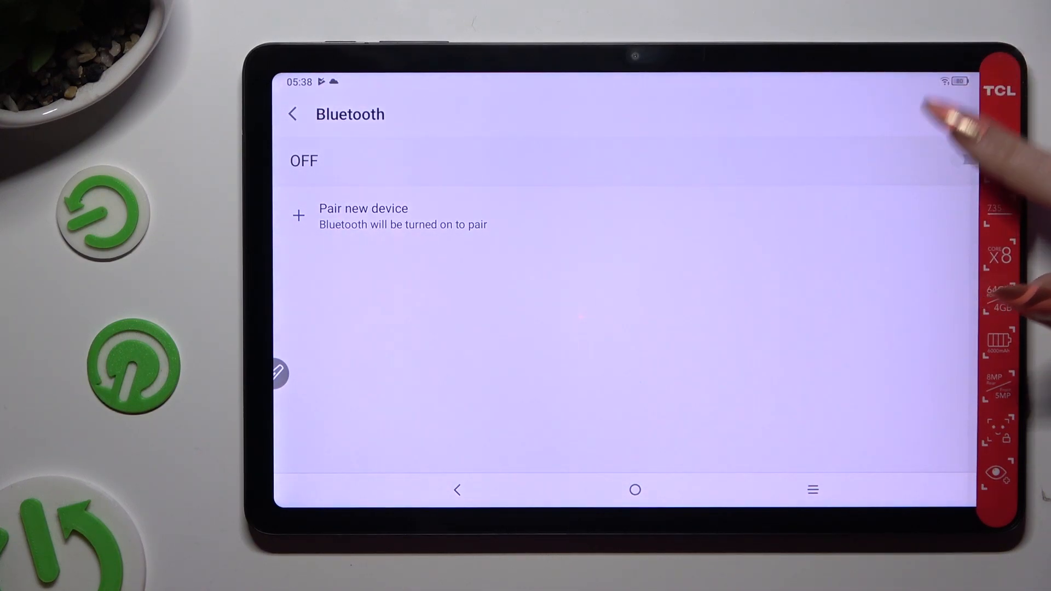
Step: Switch Bluetooth on and scan for nearby devices to pair
left_click(970, 159)
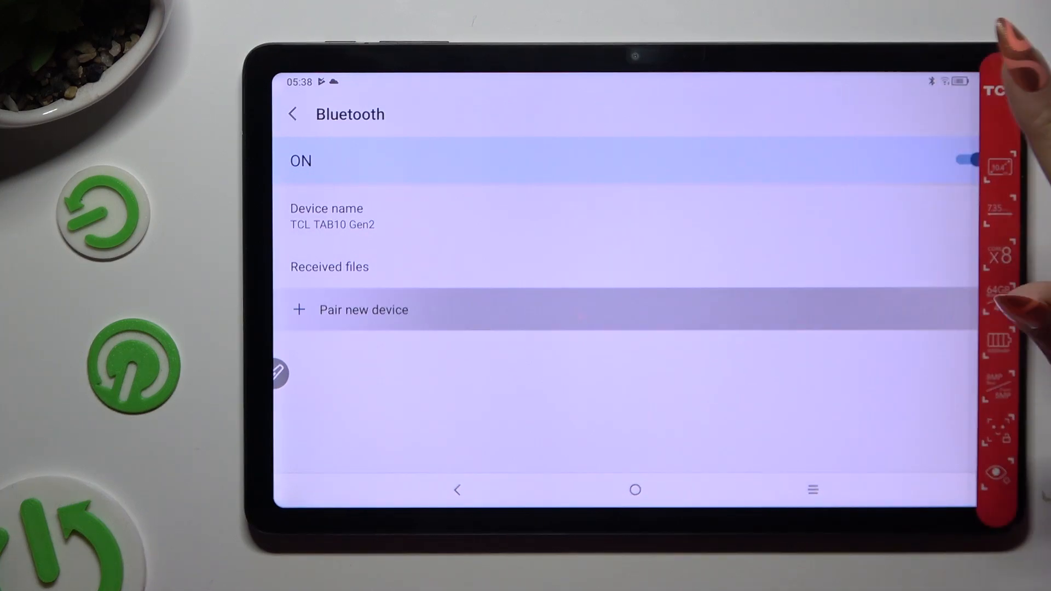
left_click(364, 309)
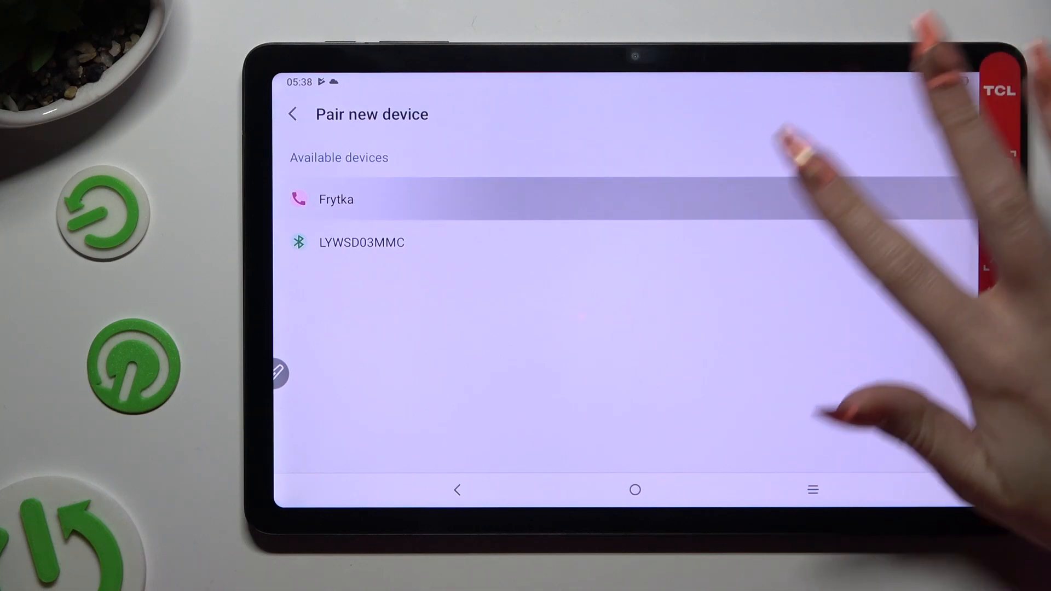
Step: Pair the tablet with Frytka by accepting the pairing code
left_click(335, 199)
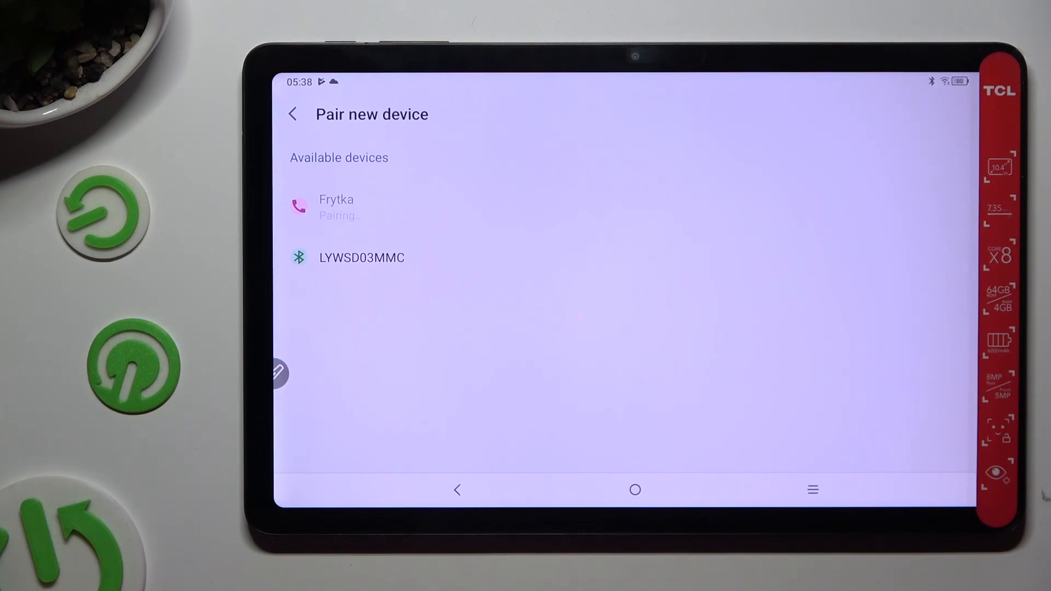
left_click(336, 207)
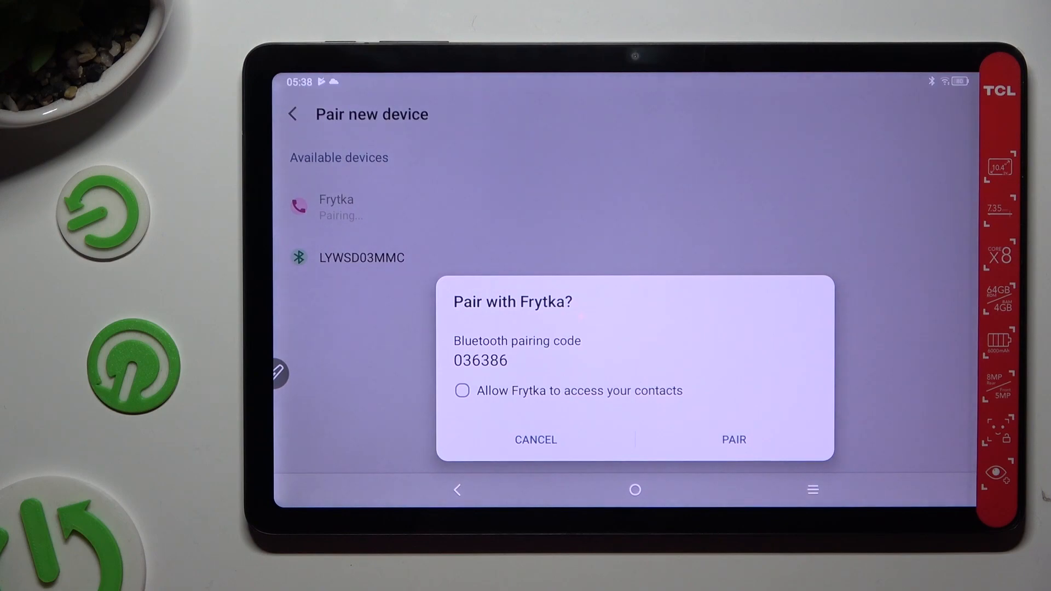
left_click(733, 440)
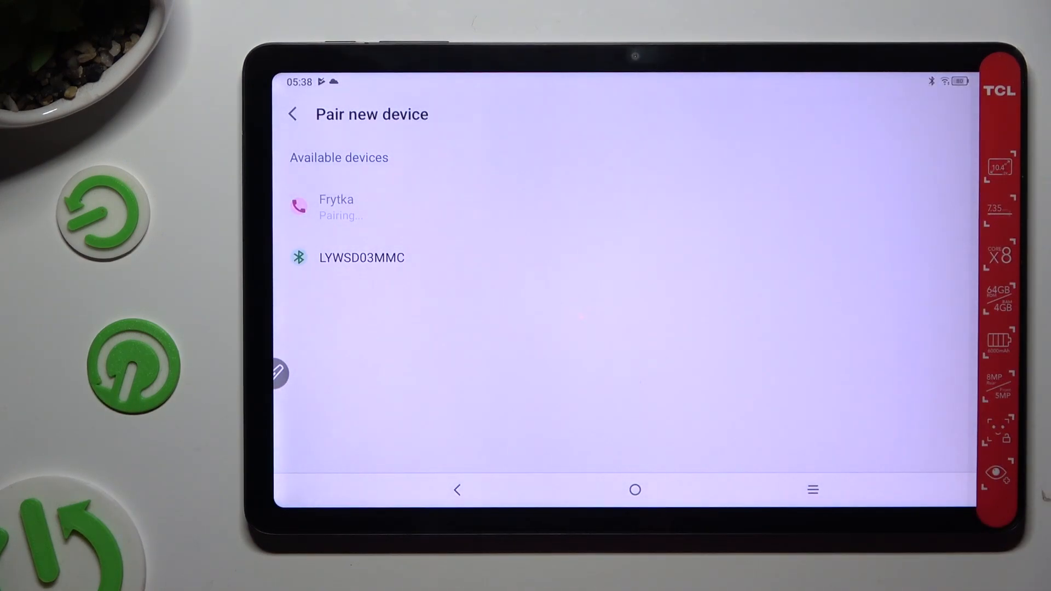
left_click(292, 113)
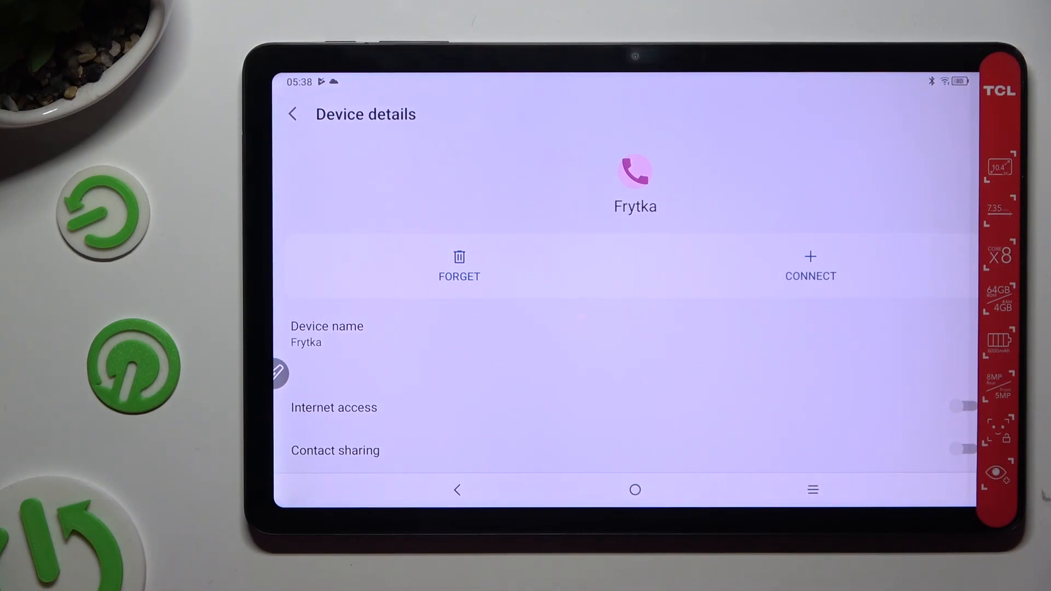
left_click(459, 266)
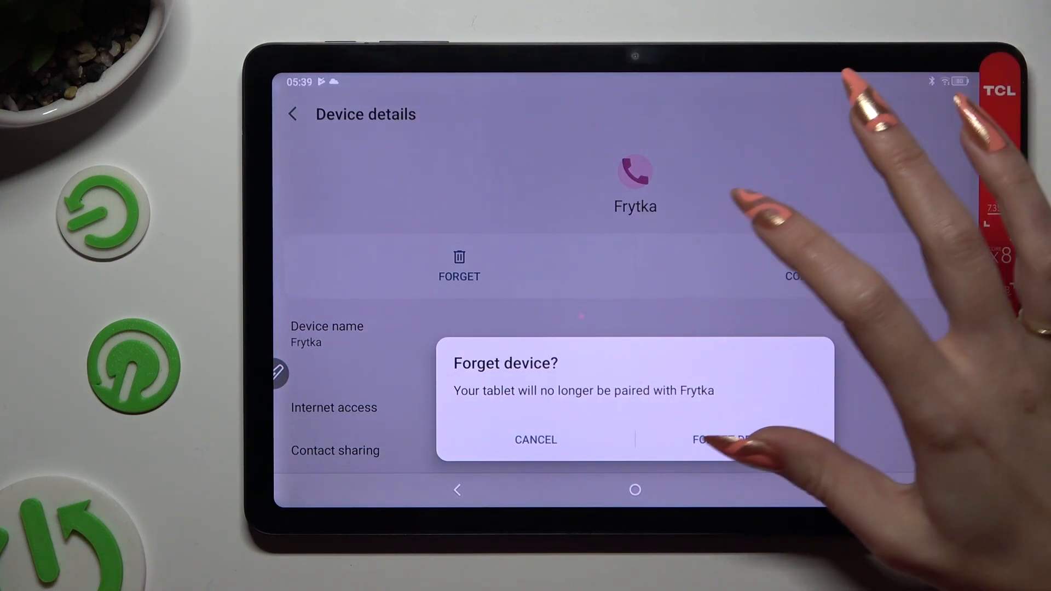
Step: Confirm Forget Device for Frytka, then re-pair Frytka from Pair new device
left_click(718, 440)
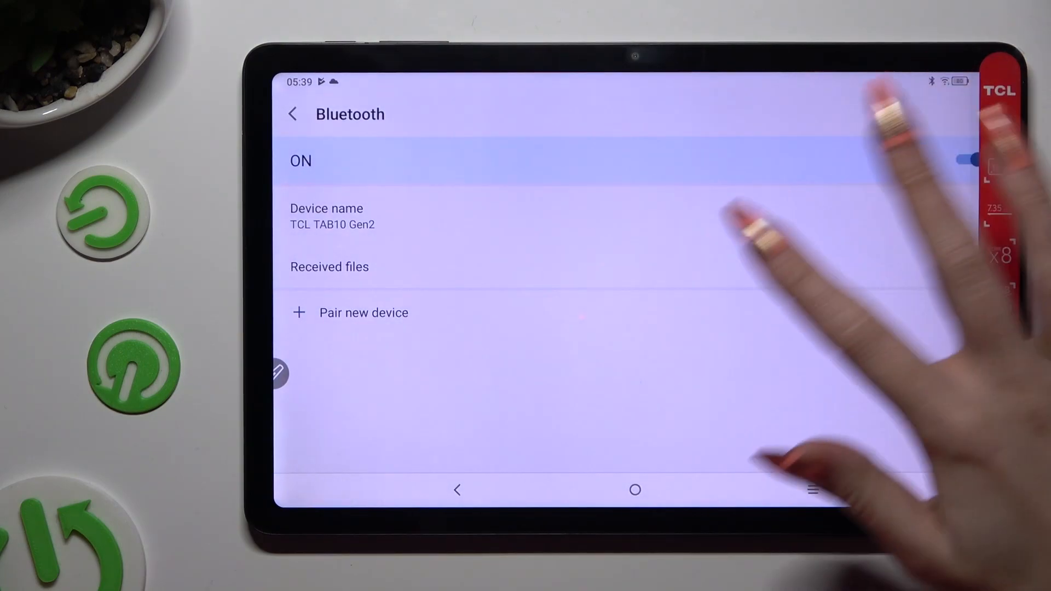
left_click(364, 312)
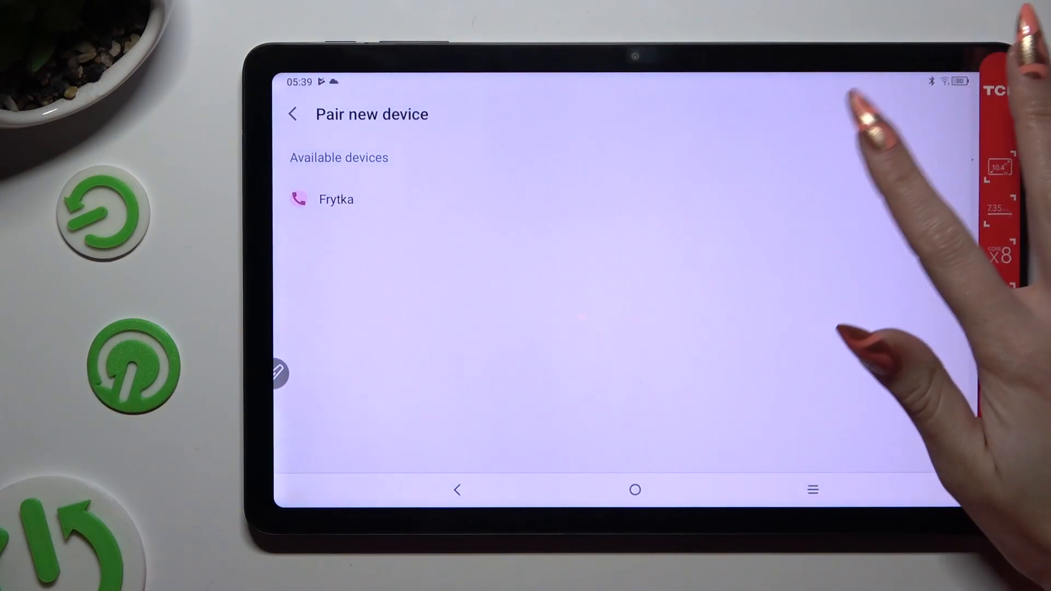
left_click(335, 199)
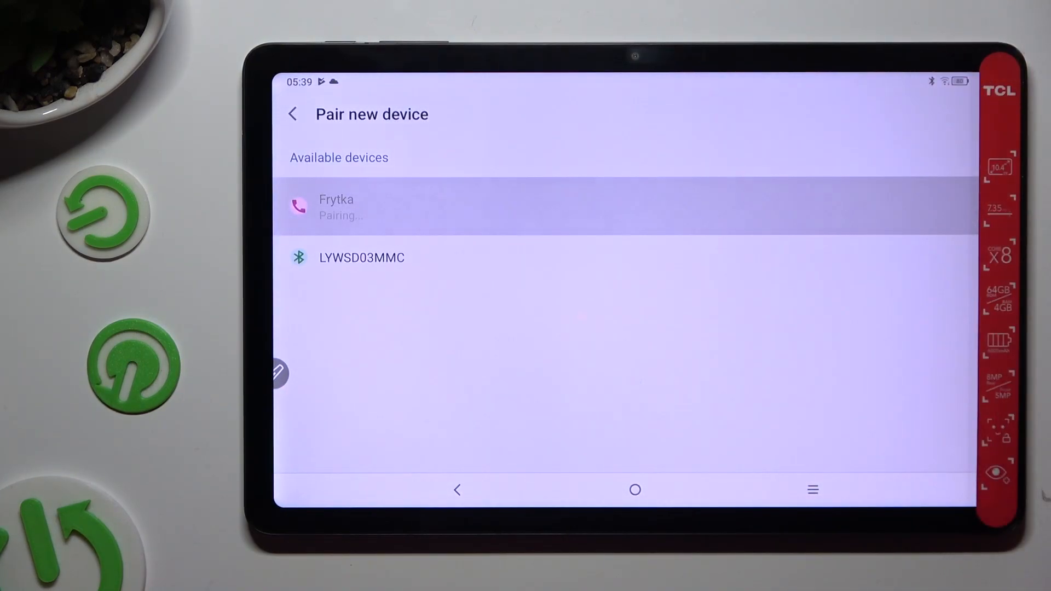